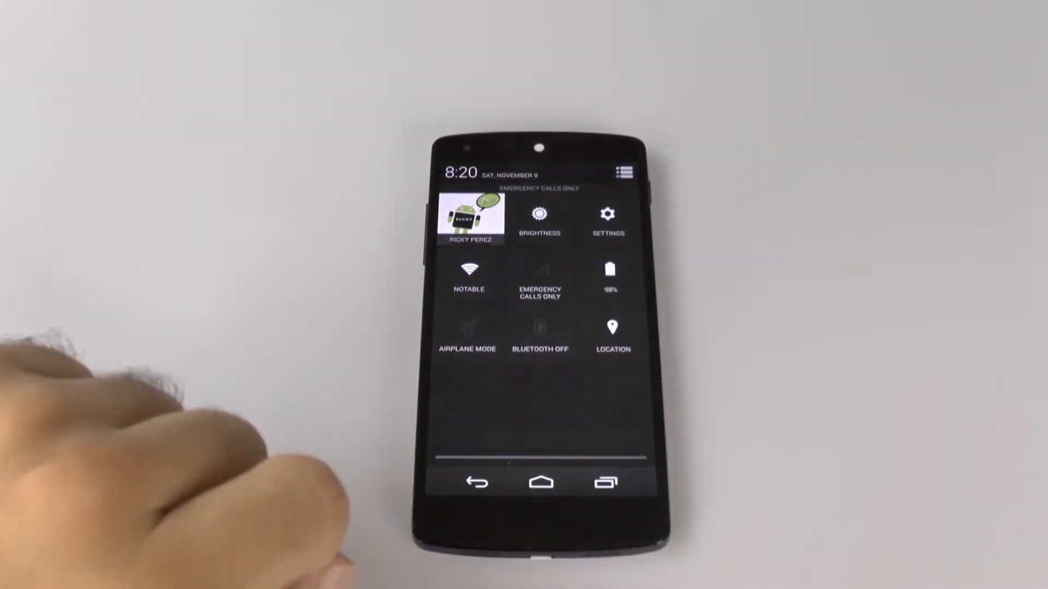
- From Quick Settings, go into Settings and reach the About phone page at the bottom of the list
{"action": "left_click", "coordinate": [606, 221]}
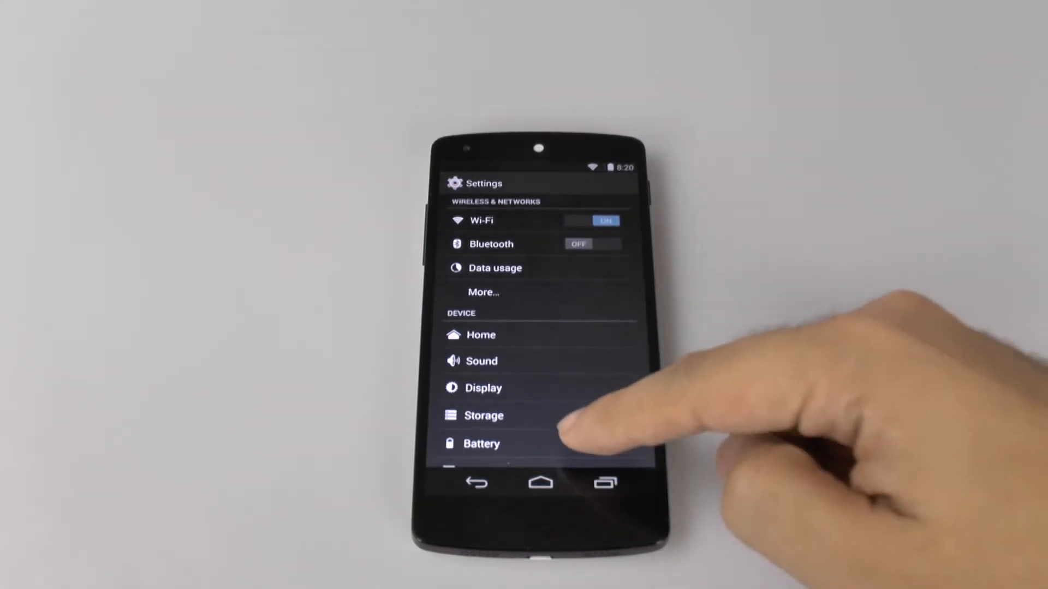
{"action": "scroll", "scroll_direction": "down", "scroll_amount": 3}
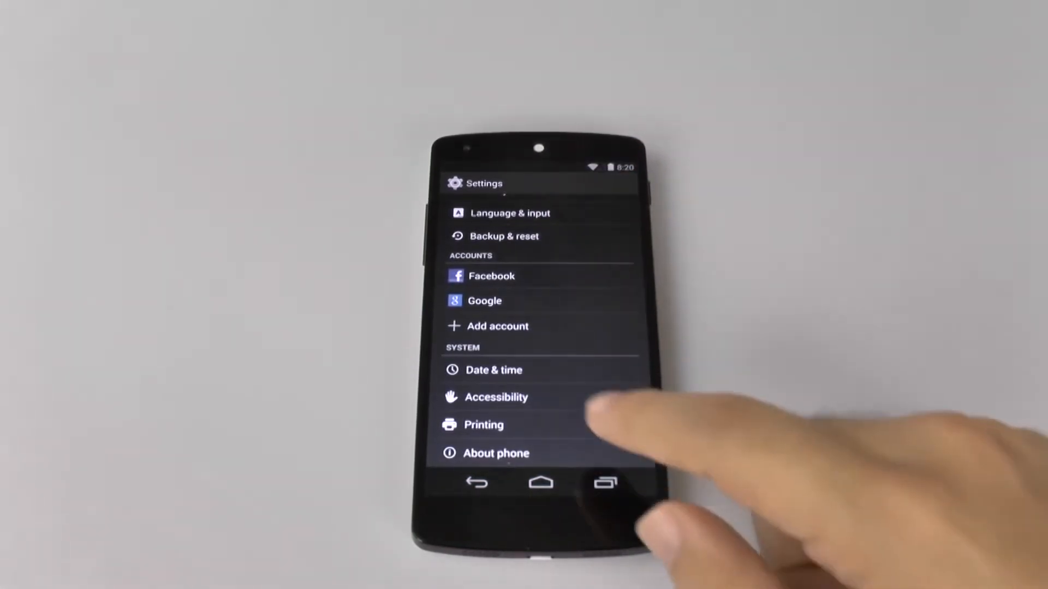
{"action": "left_click", "coordinate": [495, 453]}
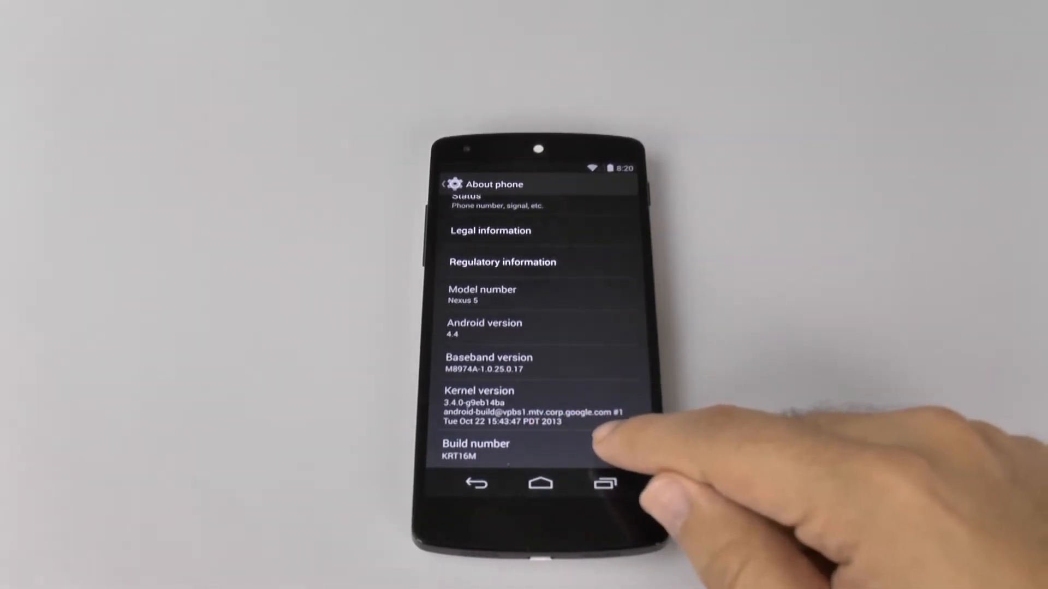
- Tap Build number repeatedly until developer mode unlocks, then return to the main Settings list
{"action": "left_click", "coordinate": [475, 447]}
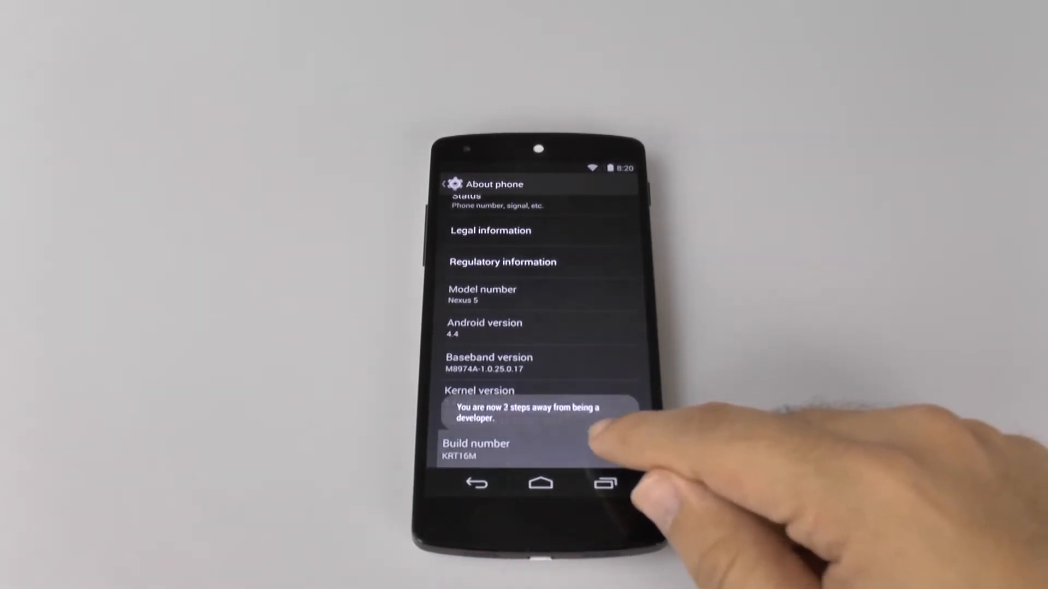
{"action": "left_click", "coordinate": [476, 449]}
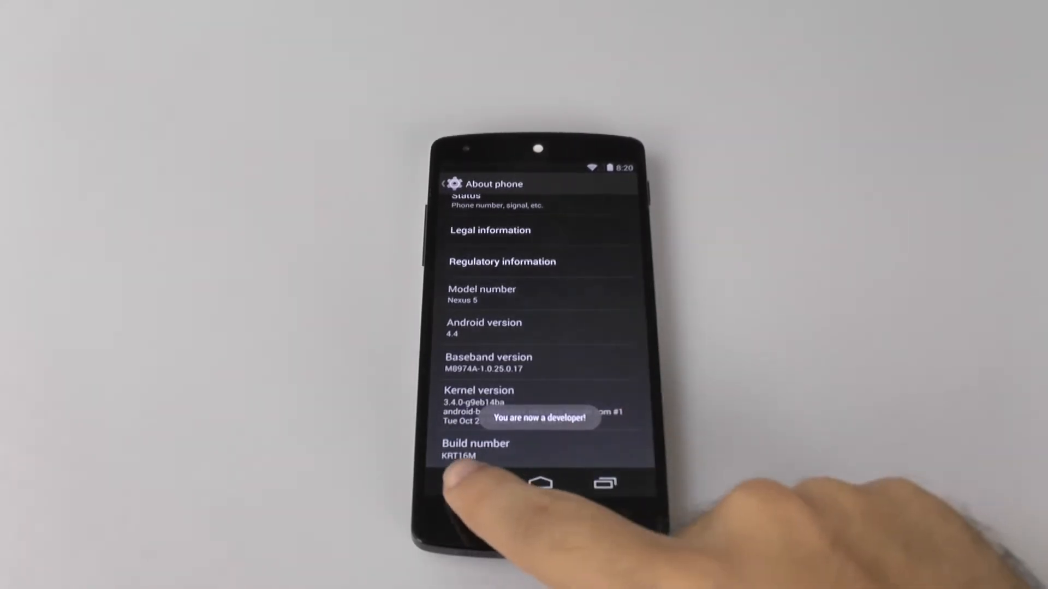
{"action": "left_click", "coordinate": [476, 483]}
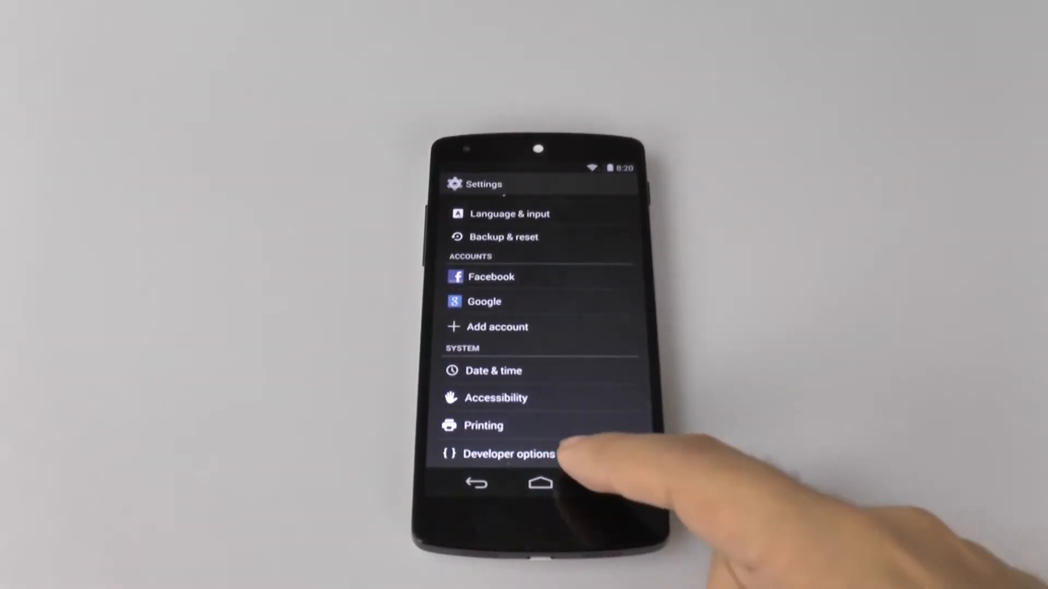
{"action": "scroll", "scroll_direction": "down", "scroll_amount": 3}
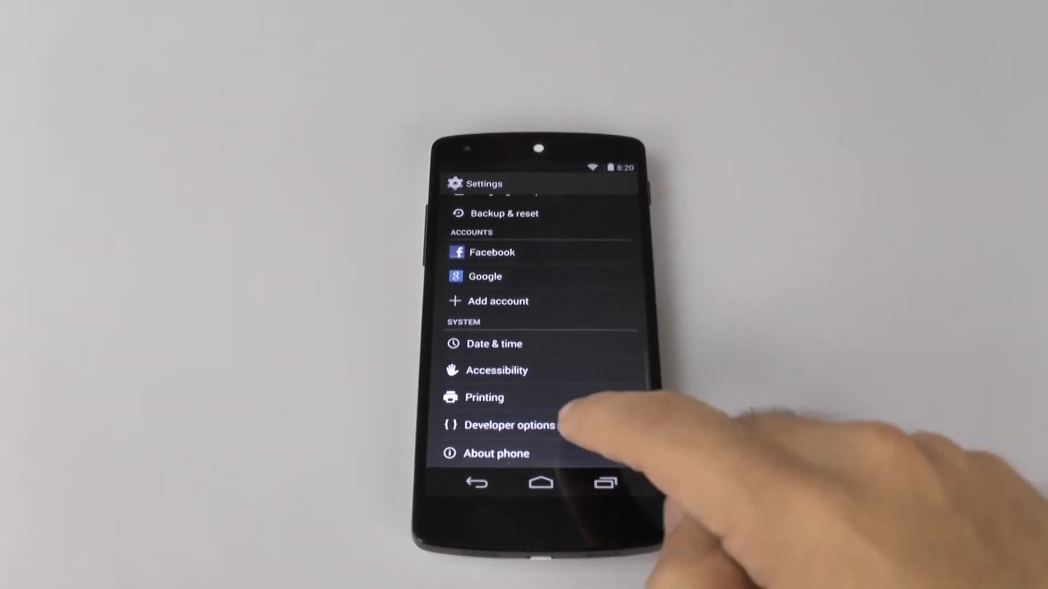
- In Developer options, enable USB debugging and accept the Allow USB debugging warning
{"action": "left_click", "coordinate": [508, 424]}
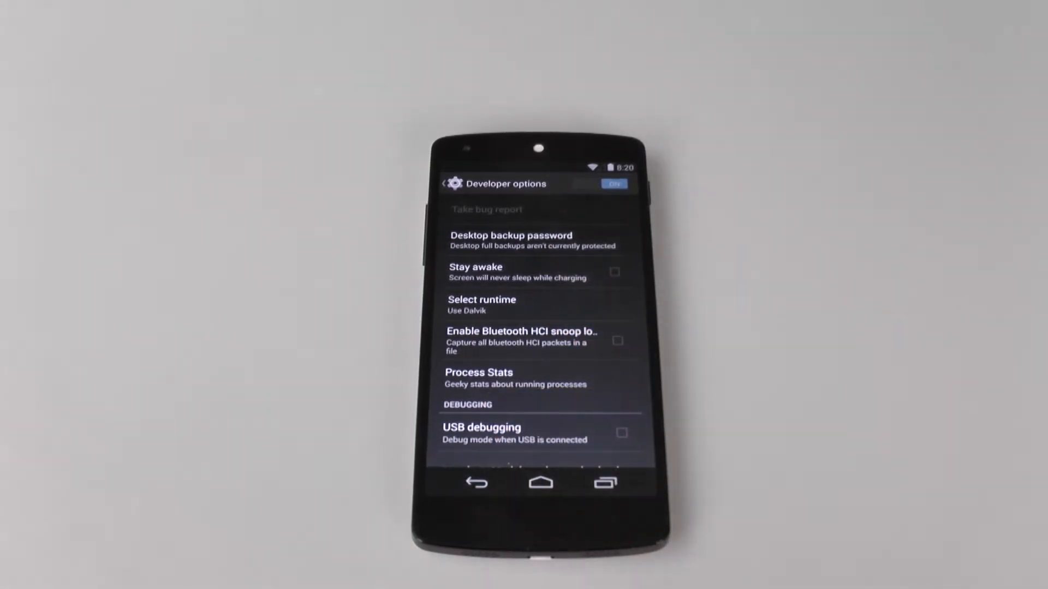
{"action": "left_click", "coordinate": [620, 433]}
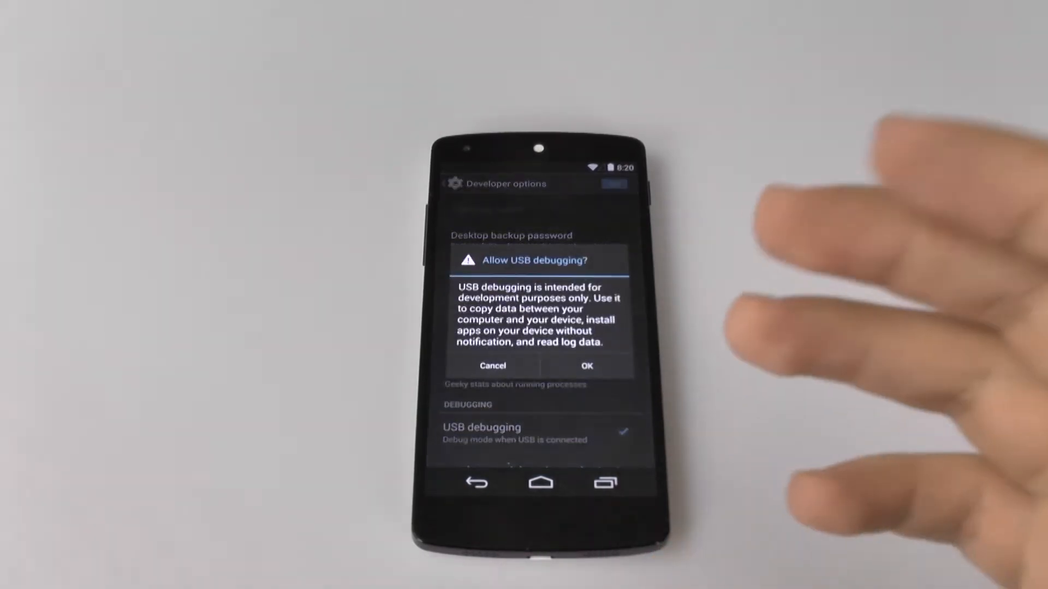
{"action": "left_click", "coordinate": [585, 365]}
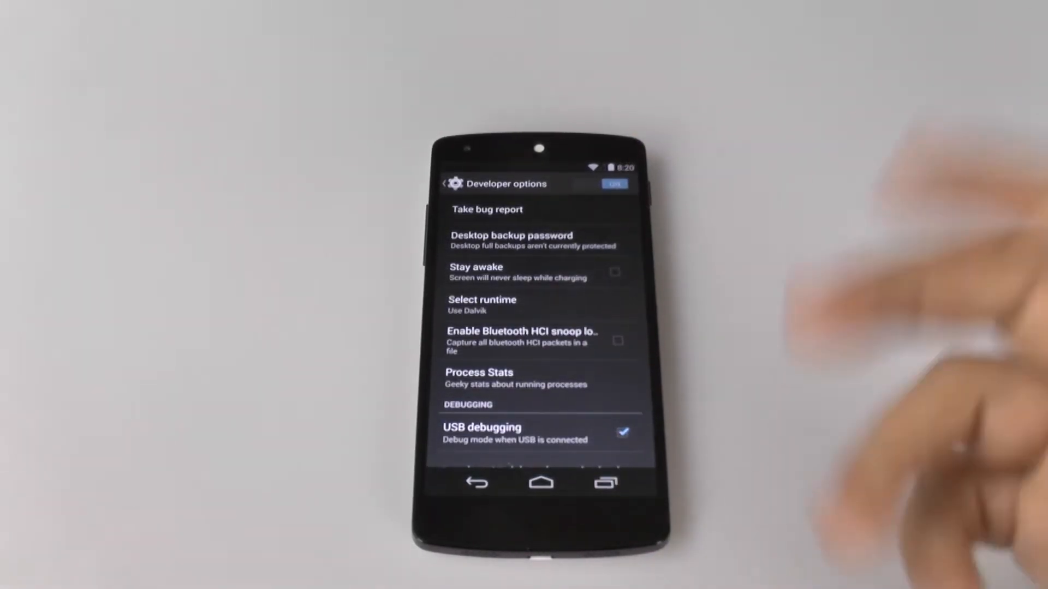
{"action": "scroll", "scroll_direction": "down", "scroll_amount": 3}
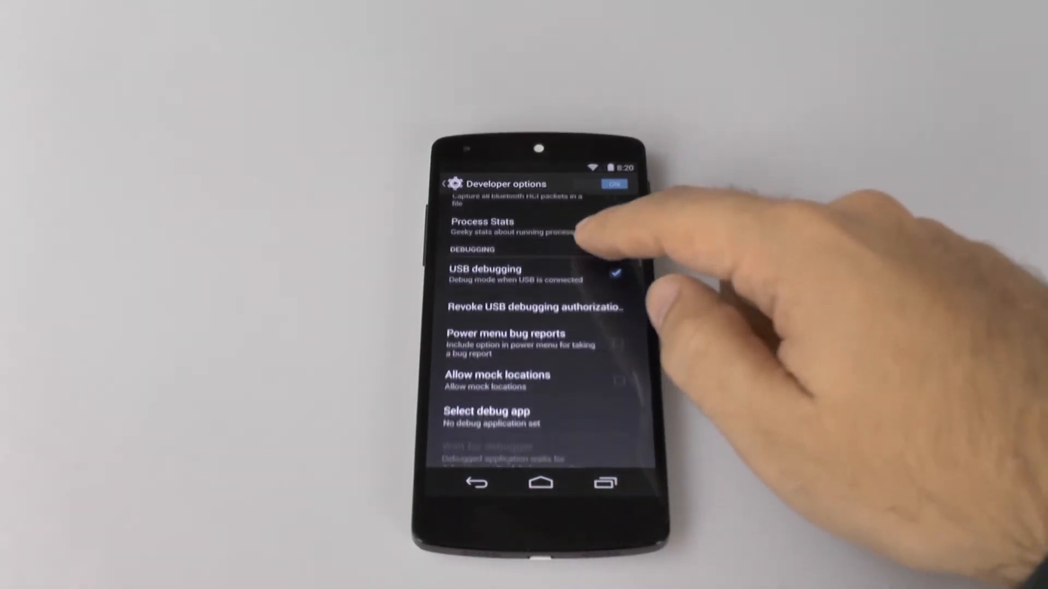
- Under Drawing, set the window, transition and animator duration scales to .5x
{"action": "scroll", "scroll_direction": "down", "scroll_amount": 3}
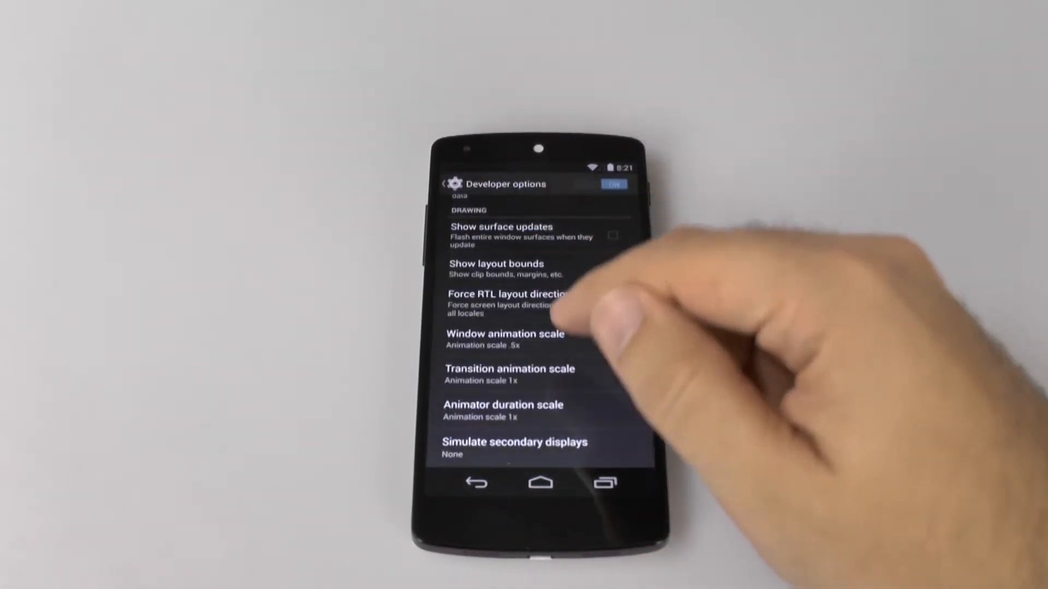
{"action": "left_click", "coordinate": [510, 374]}
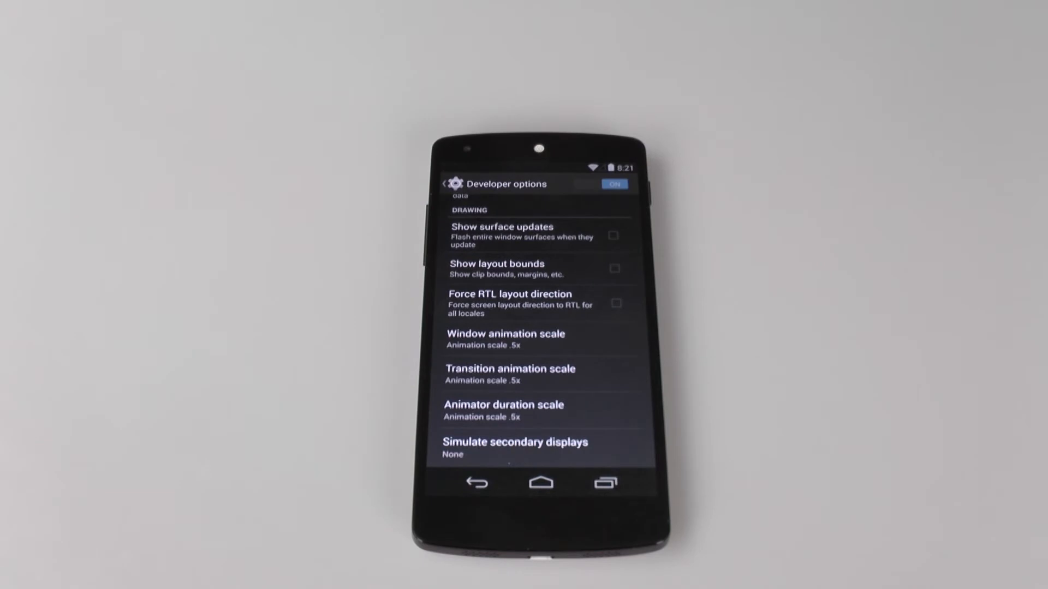
{"action": "left_click", "coordinate": [504, 339]}
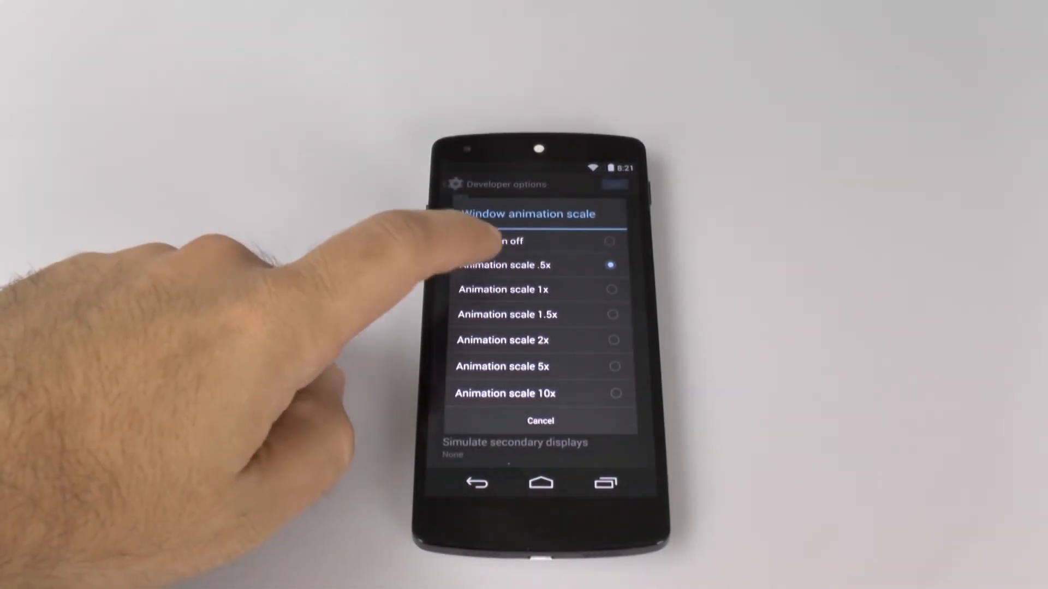
- Keep Window animation scale at .5x and return to the home screen
{"action": "left_click", "coordinate": [501, 264]}
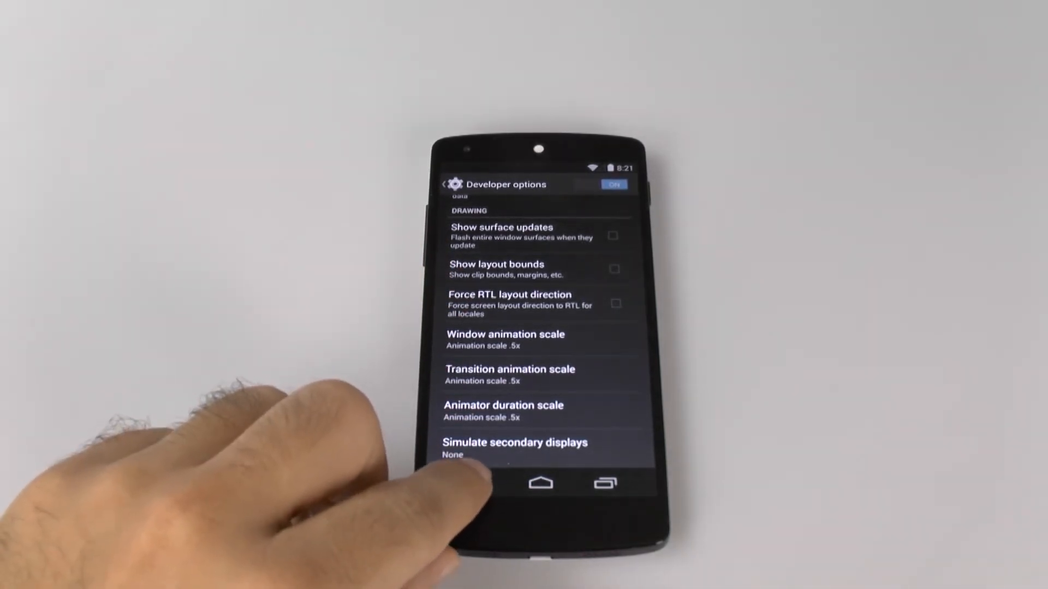
{"action": "left_click", "coordinate": [540, 484]}
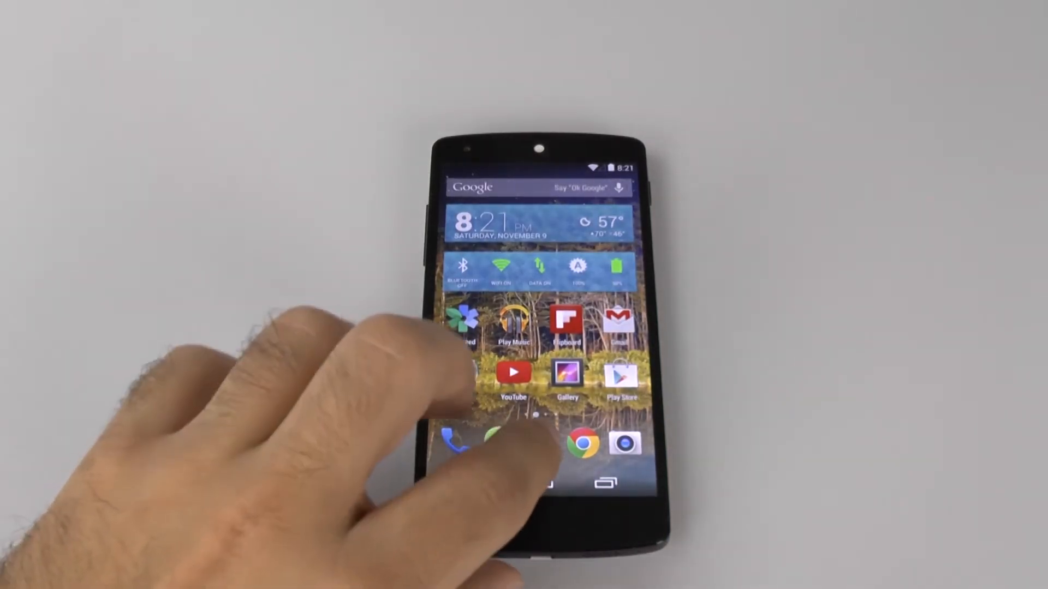